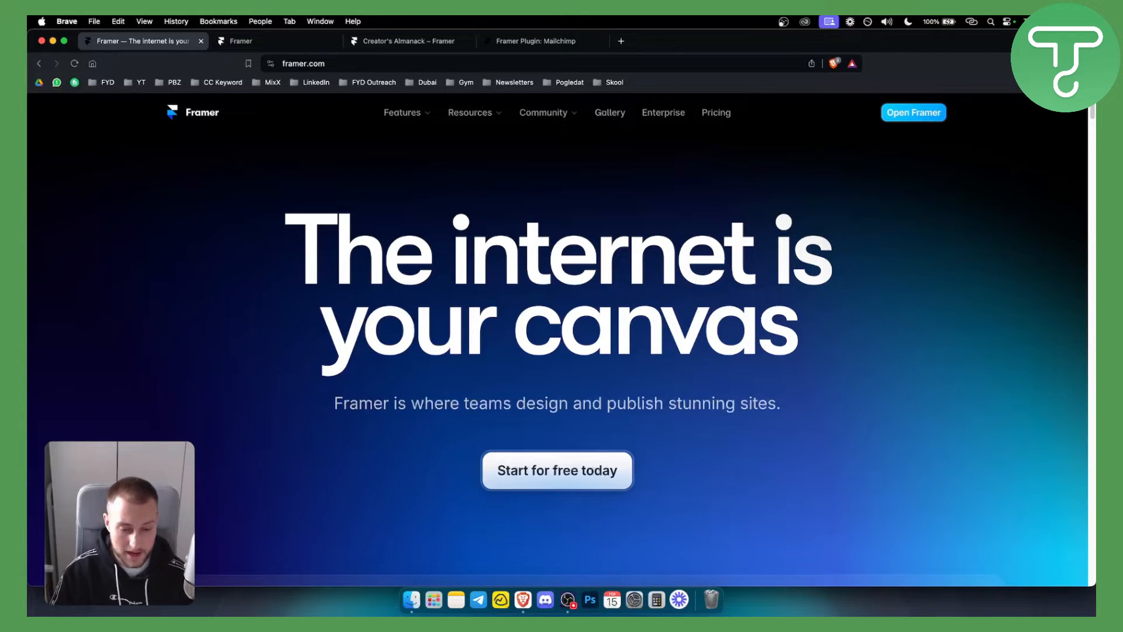
pyautogui.moveTo(962, 130)
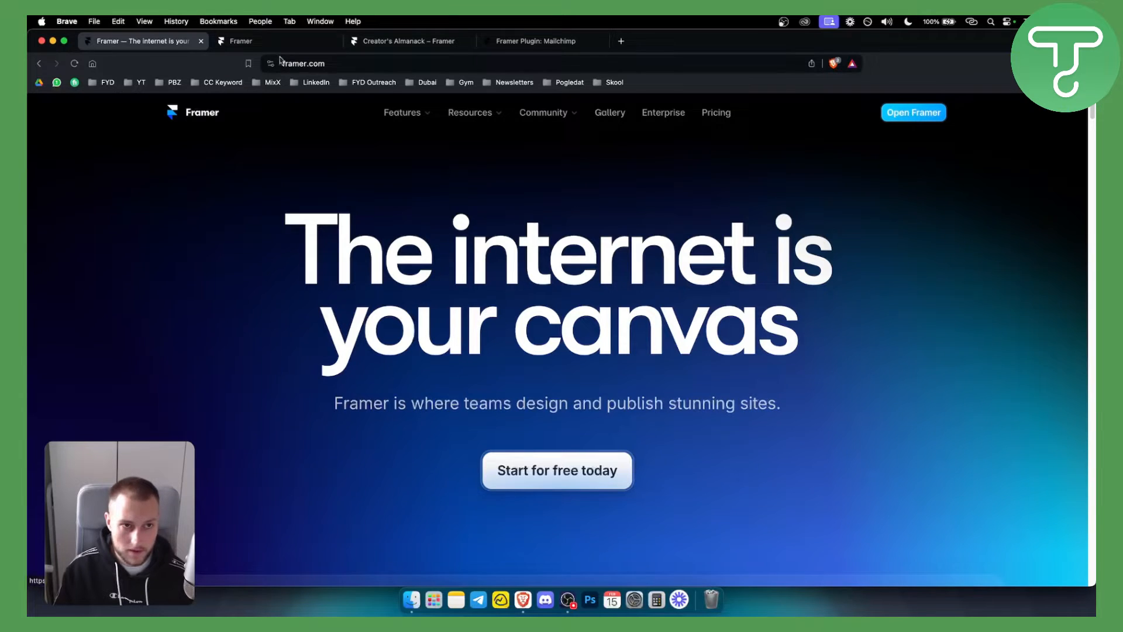
# Switch to the Creator's Almanack project showing the subscribe input settings
pyautogui.click(244, 41)
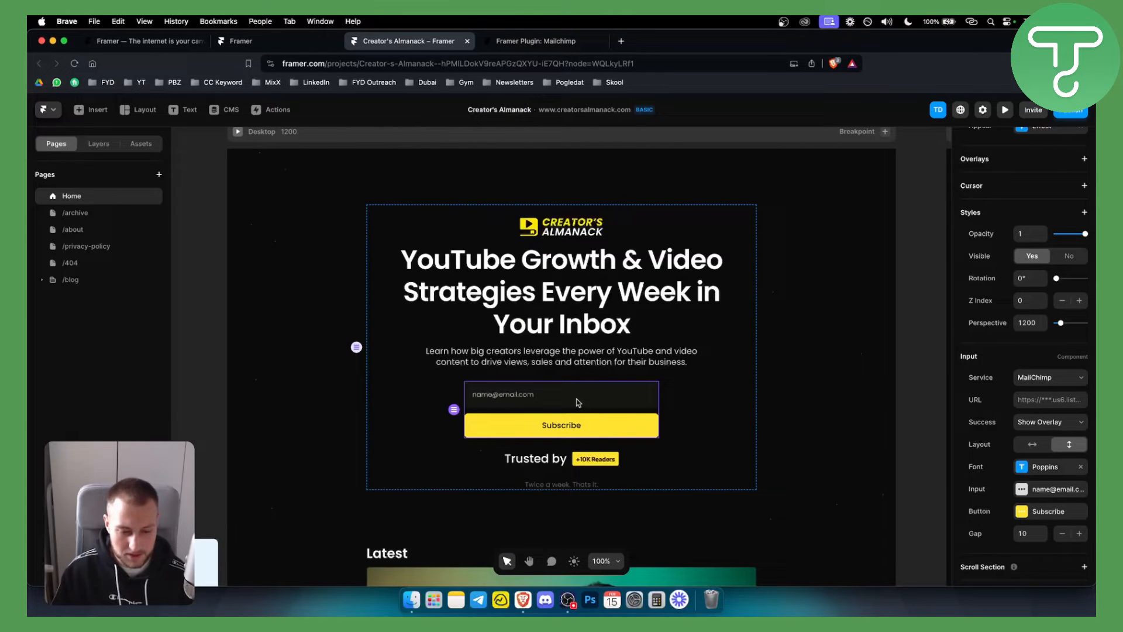
pyautogui.moveTo(914, 353)
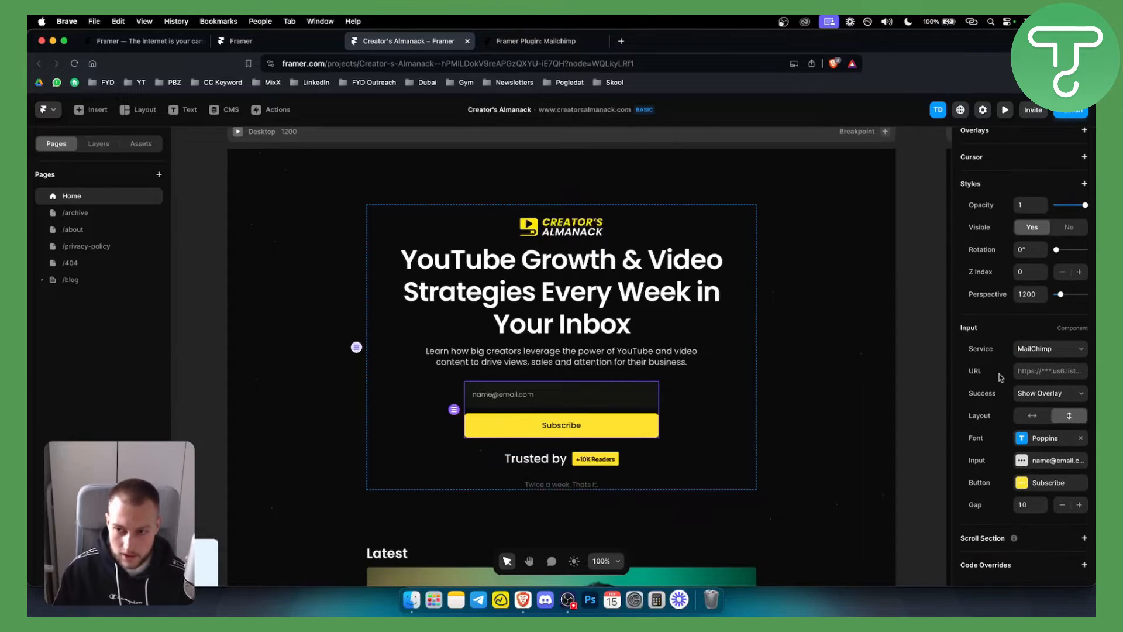
pyautogui.moveTo(1046, 352)
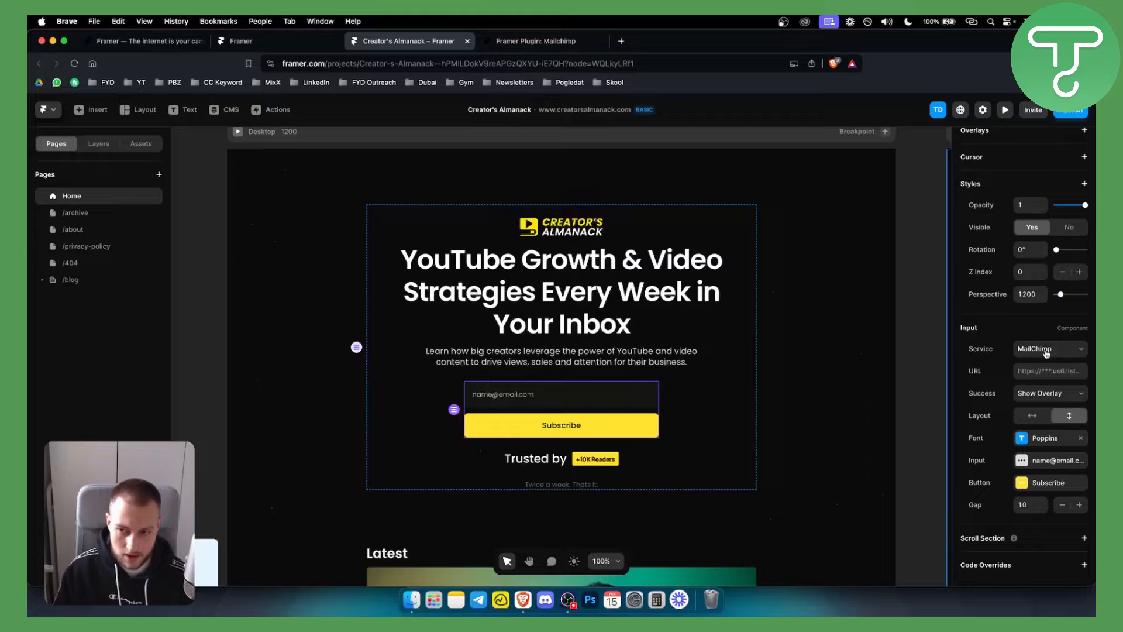
# Set the form service to MailChimp and start editing its URL field
pyautogui.click(1048, 349)
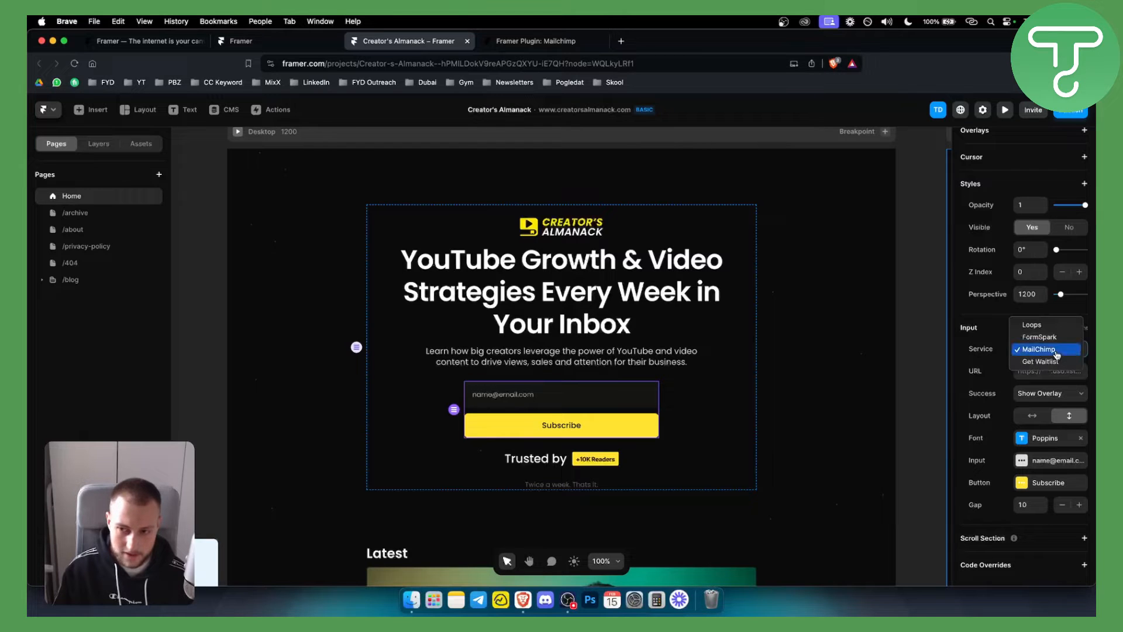
pyautogui.moveTo(1046, 337)
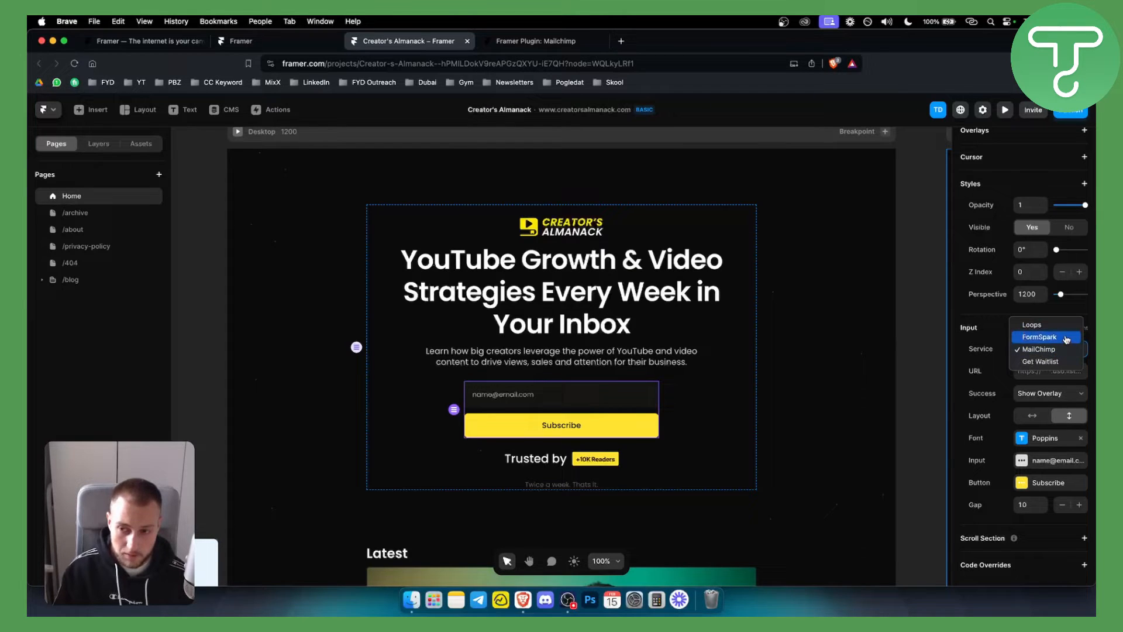
pyautogui.moveTo(1056, 306)
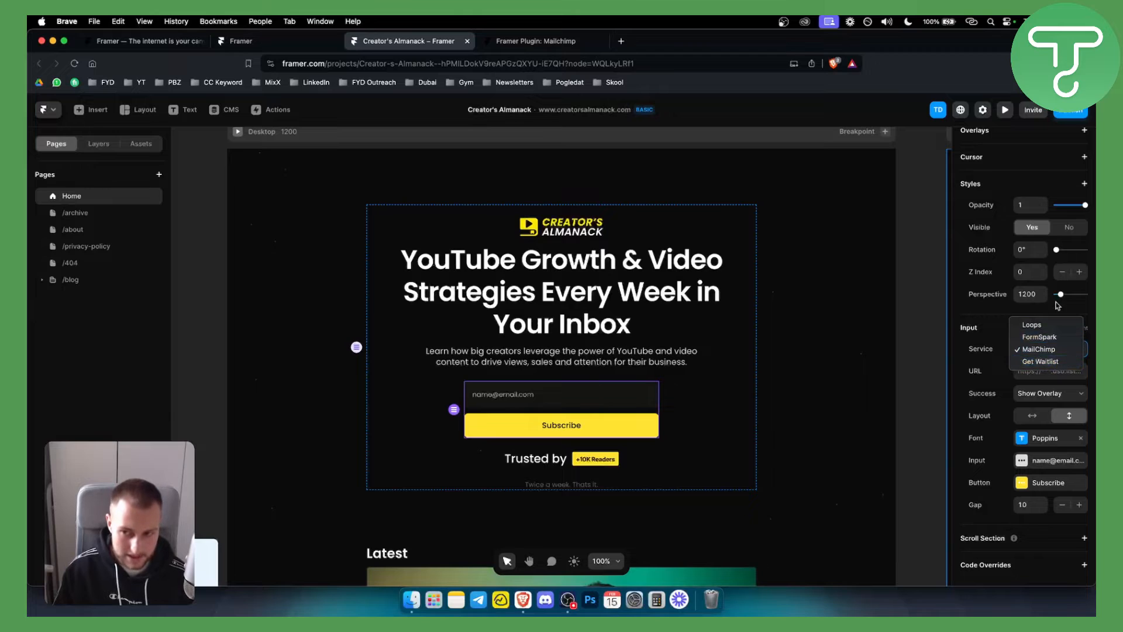
pyautogui.moveTo(1039, 337)
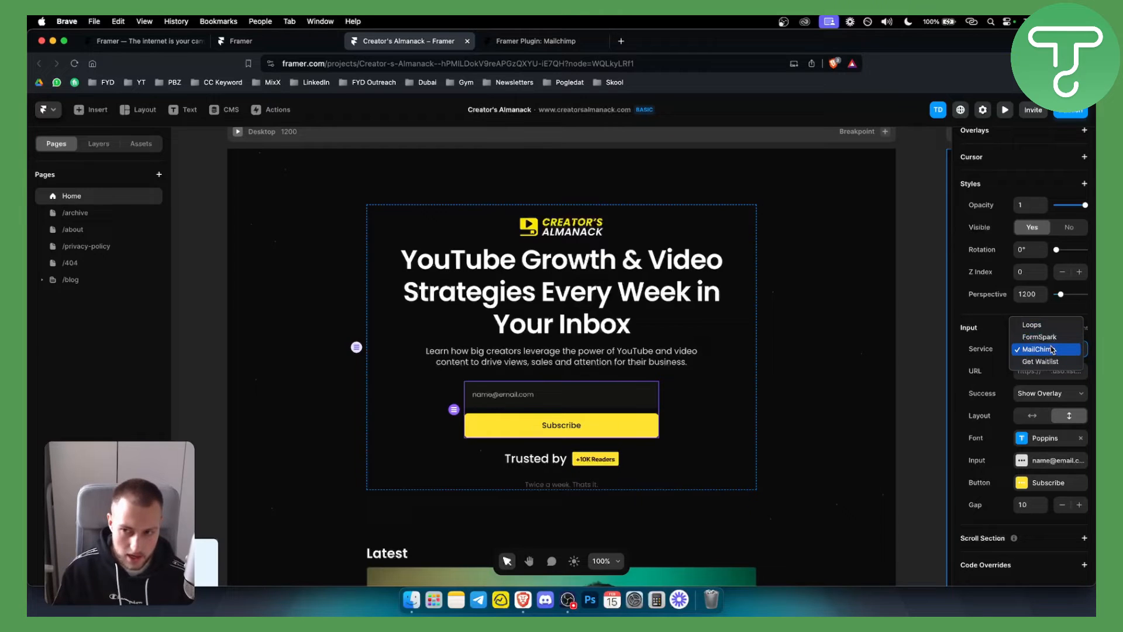
pyautogui.click(1039, 348)
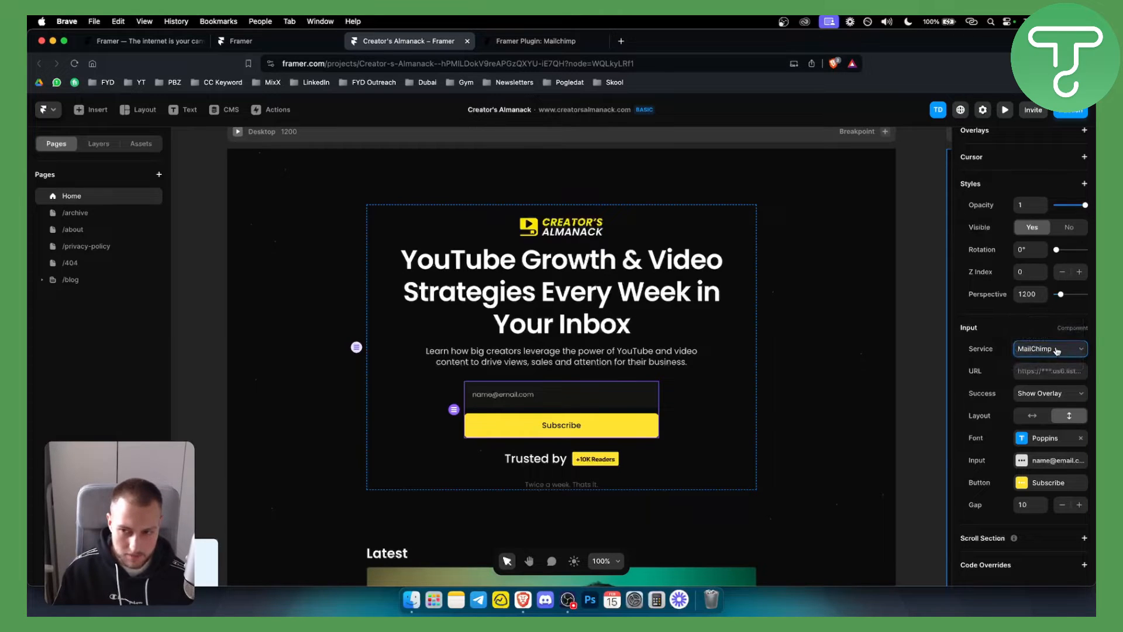
pyautogui.click(1050, 371)
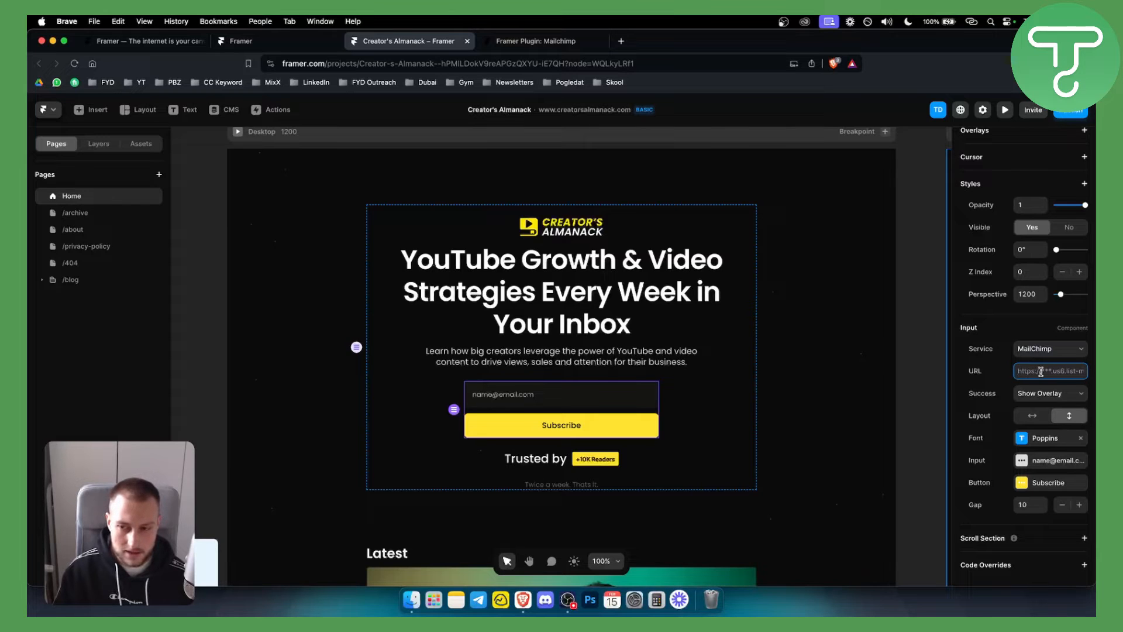
# Switch to the Mailchimp plugin guide explaining the embedded form URL
pyautogui.click(535, 41)
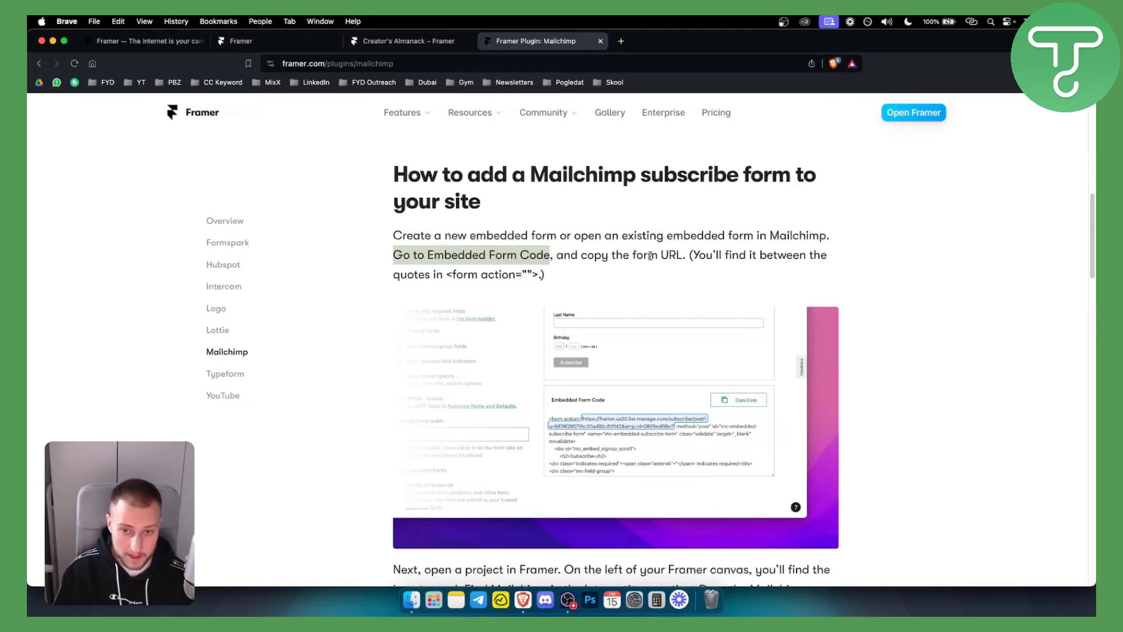
pyautogui.moveTo(584, 422)
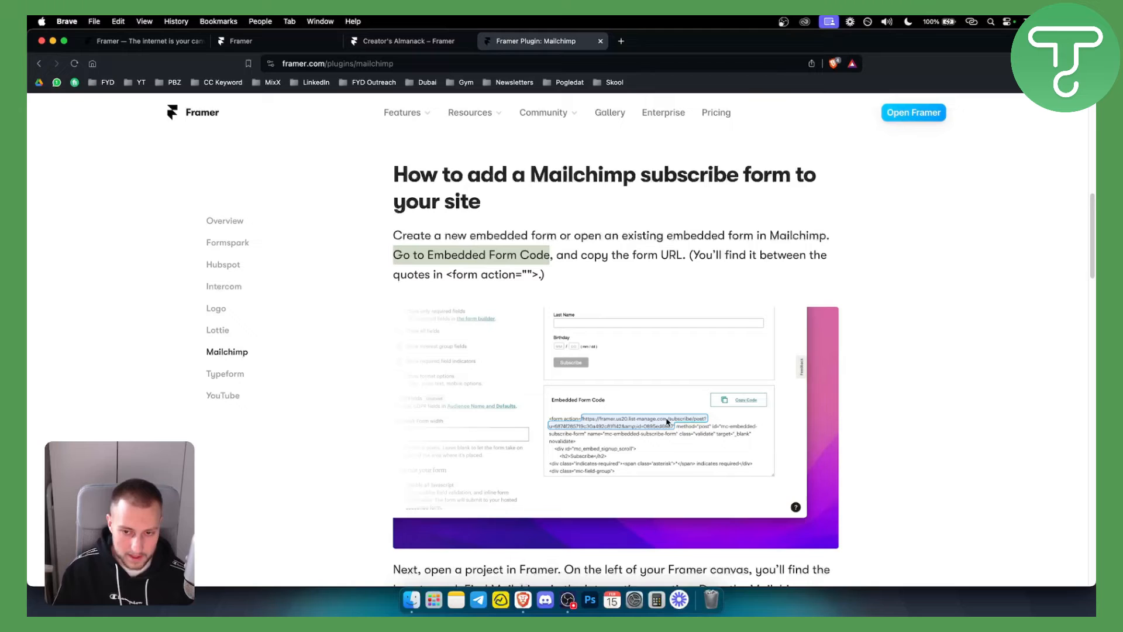
pyautogui.moveTo(540, 289)
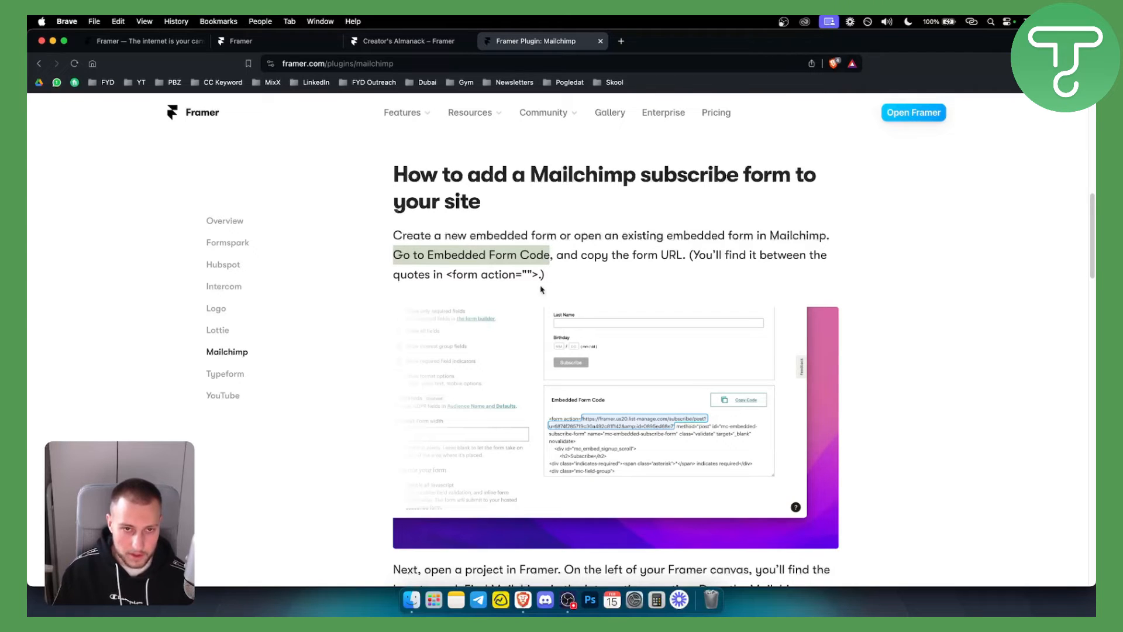
# Set the Mailchimp URL, keep Success as Show Overlay, and lay out field and button horizontally
pyautogui.click(405, 41)
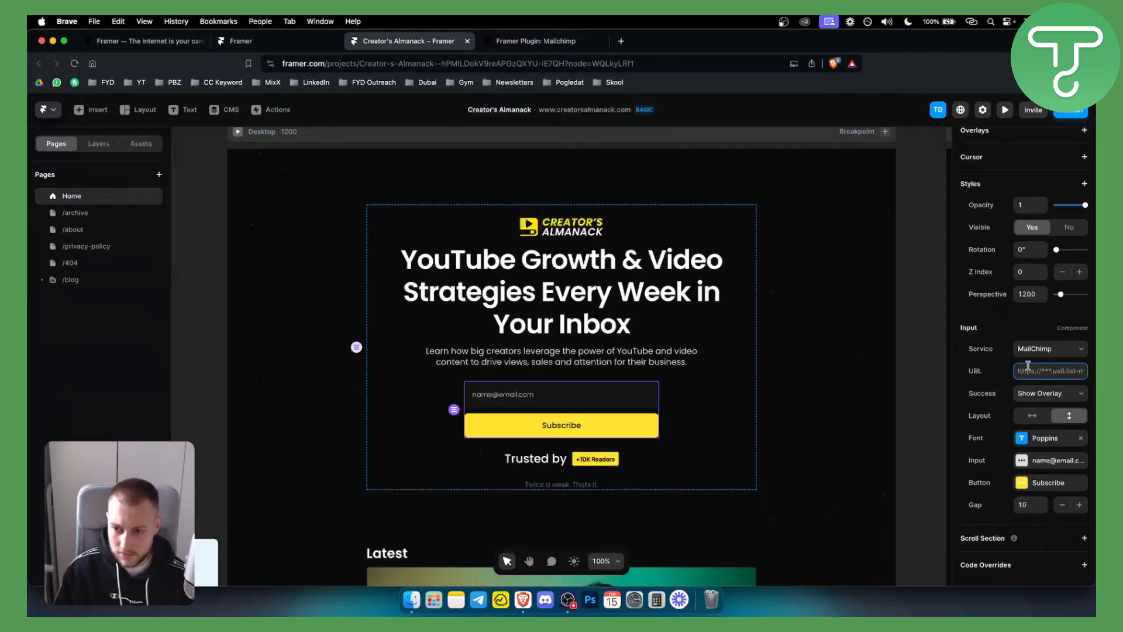
pyautogui.click(1050, 393)
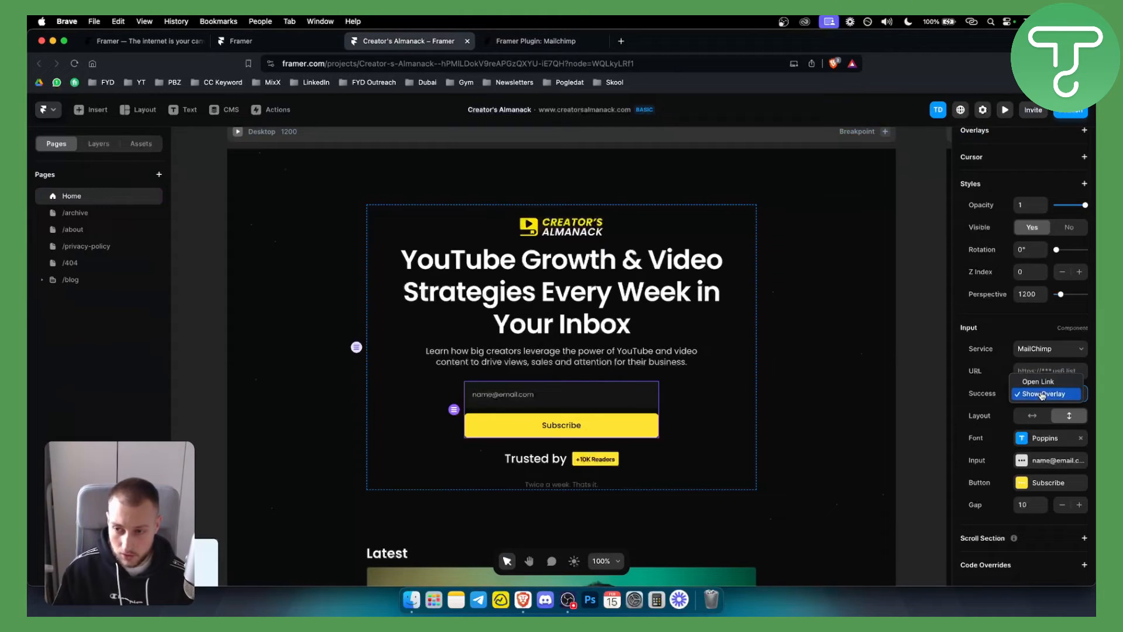
pyautogui.click(1046, 393)
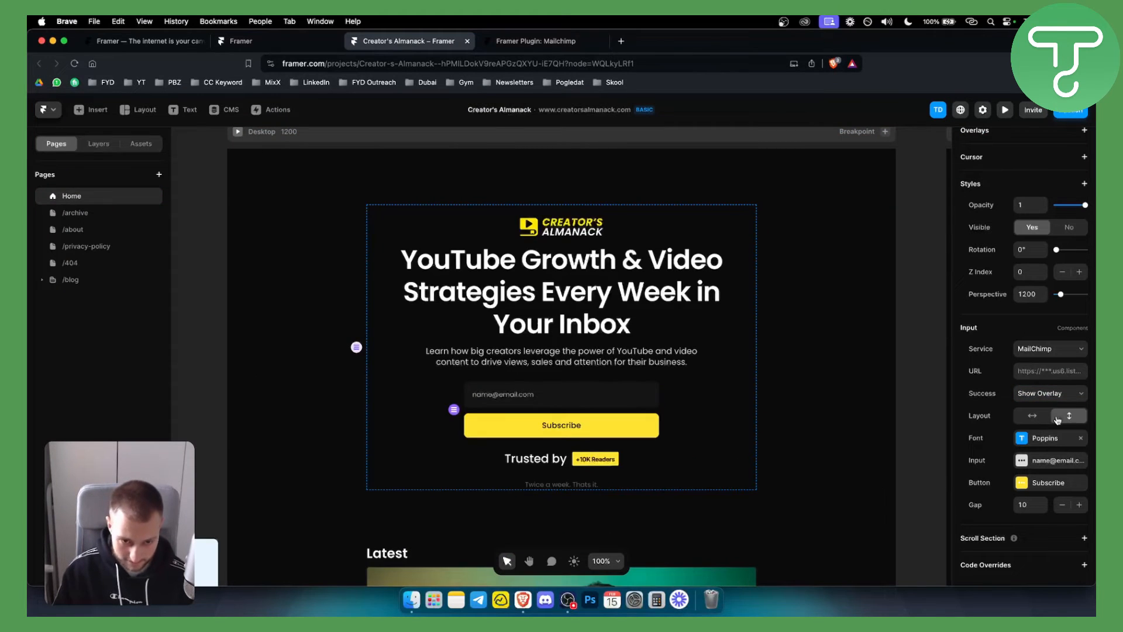
pyautogui.click(1032, 415)
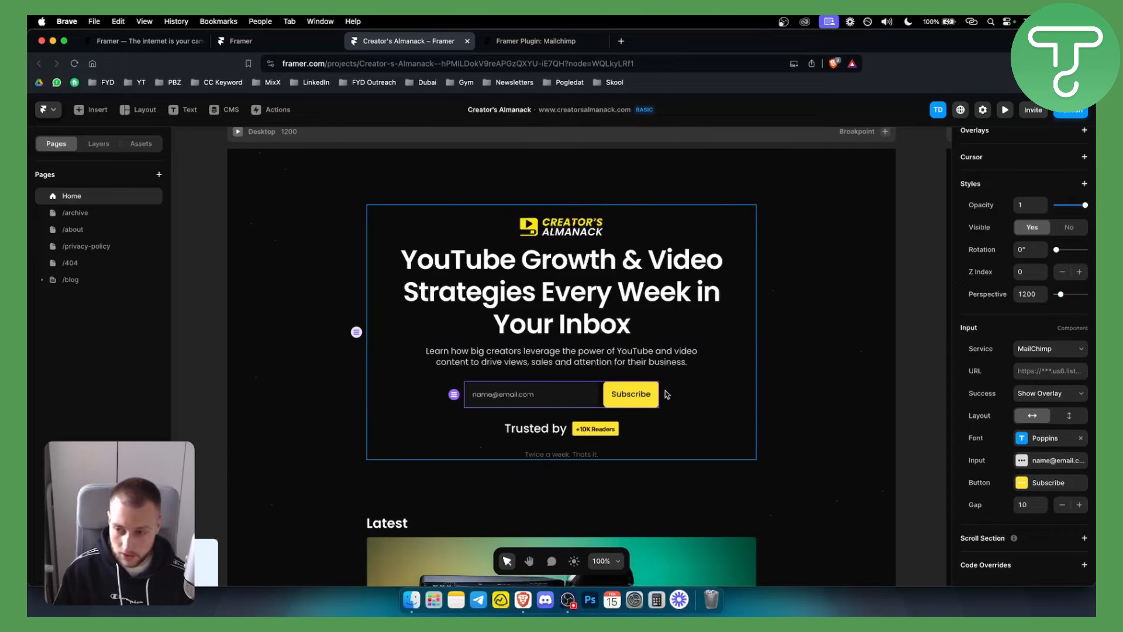
pyautogui.click(536, 41)
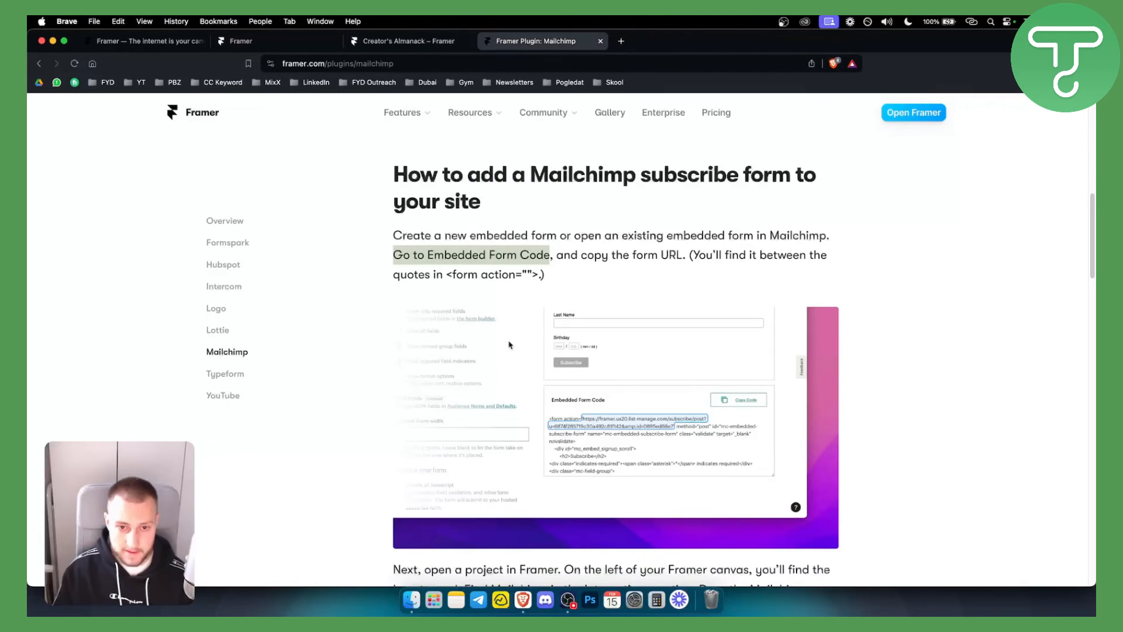
# Read further down the Mailchimp guide, then return to the framer.com homepage
pyautogui.scroll(-3)
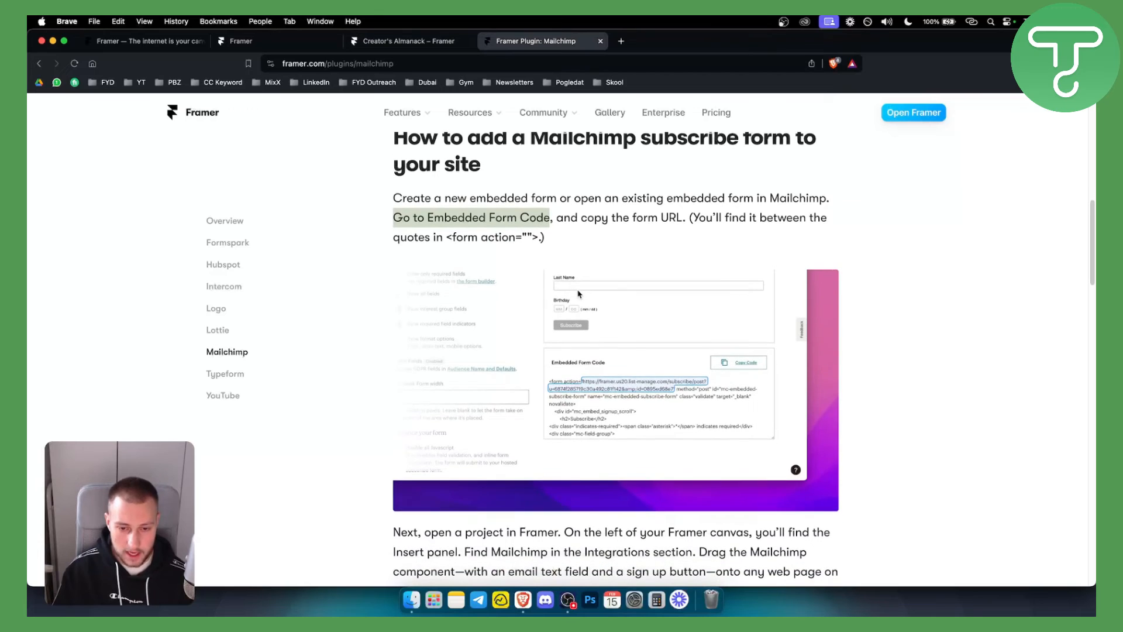
pyautogui.scroll(-3)
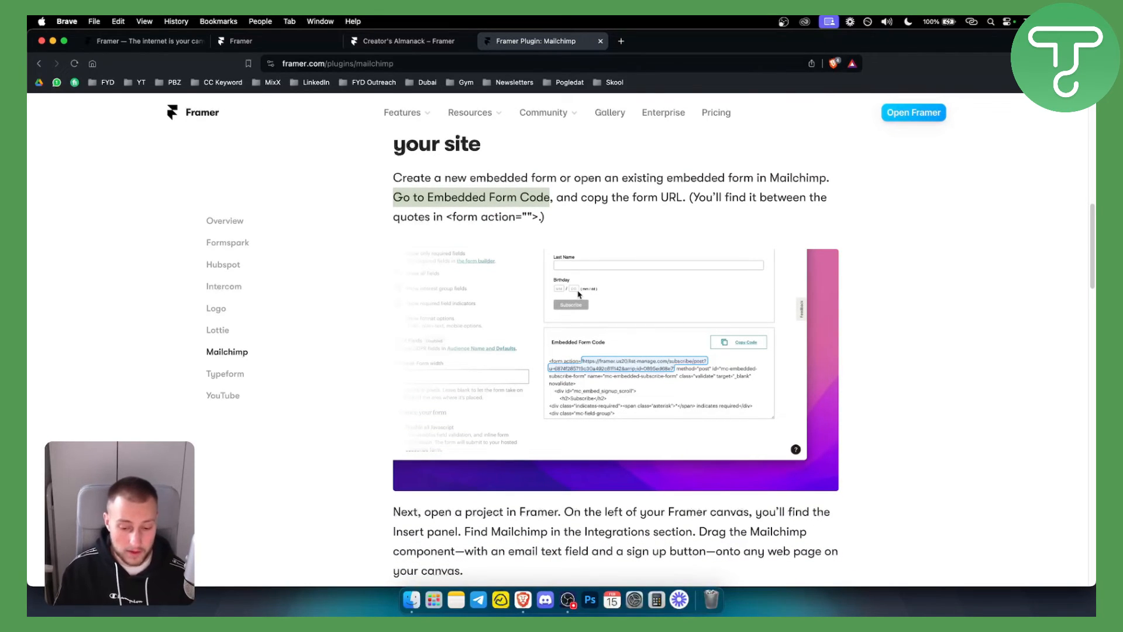
pyautogui.moveTo(439, 257)
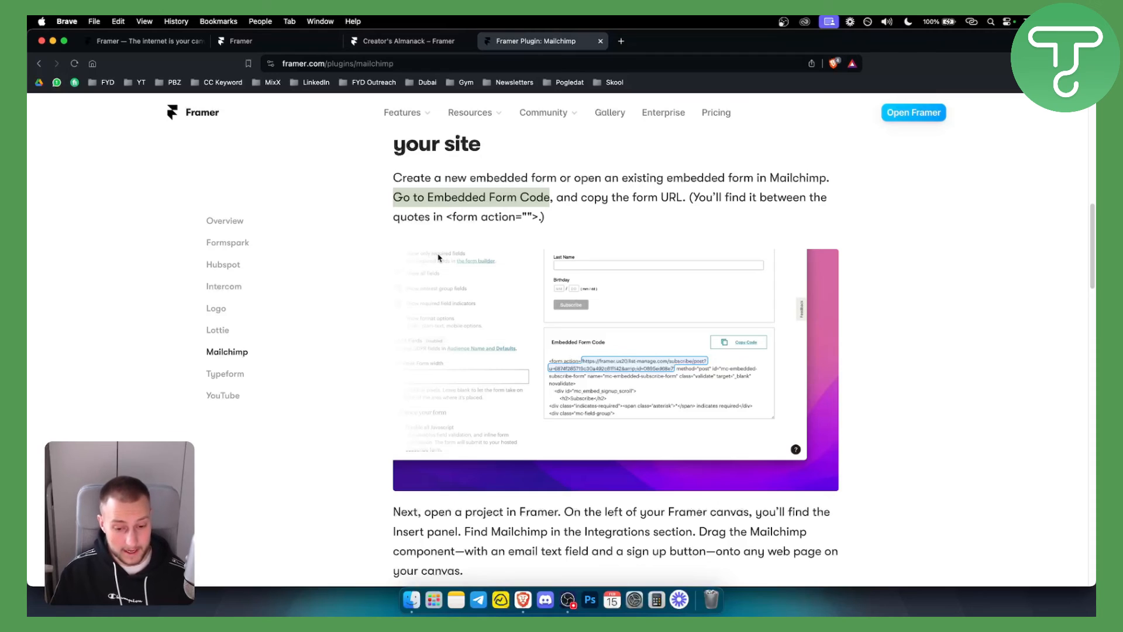
pyautogui.moveTo(289, 193)
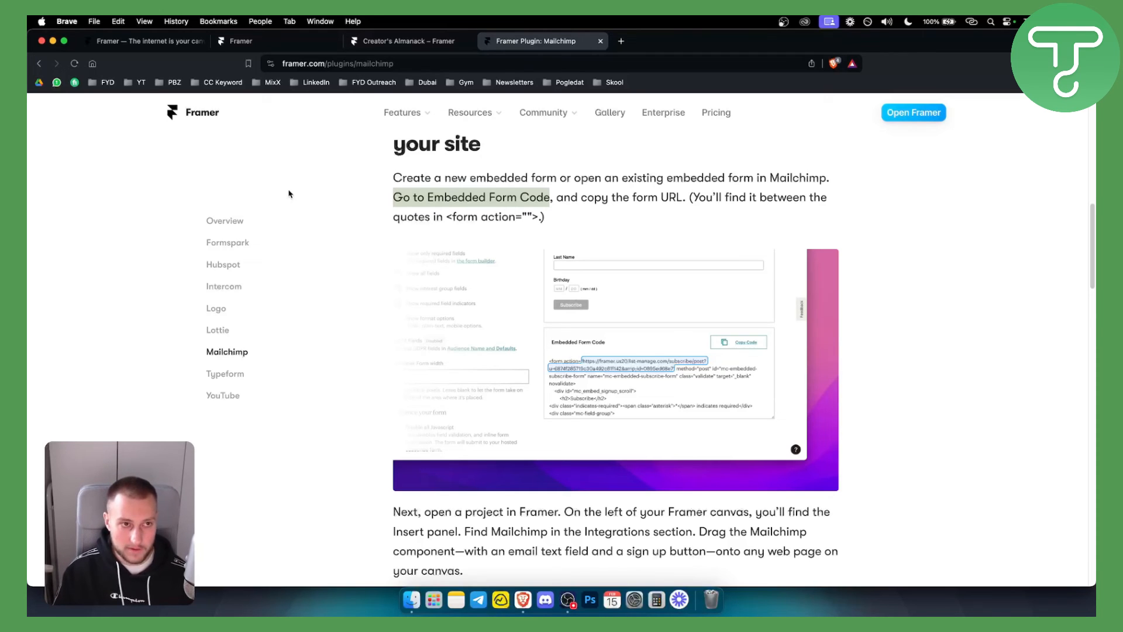
pyautogui.click(143, 41)
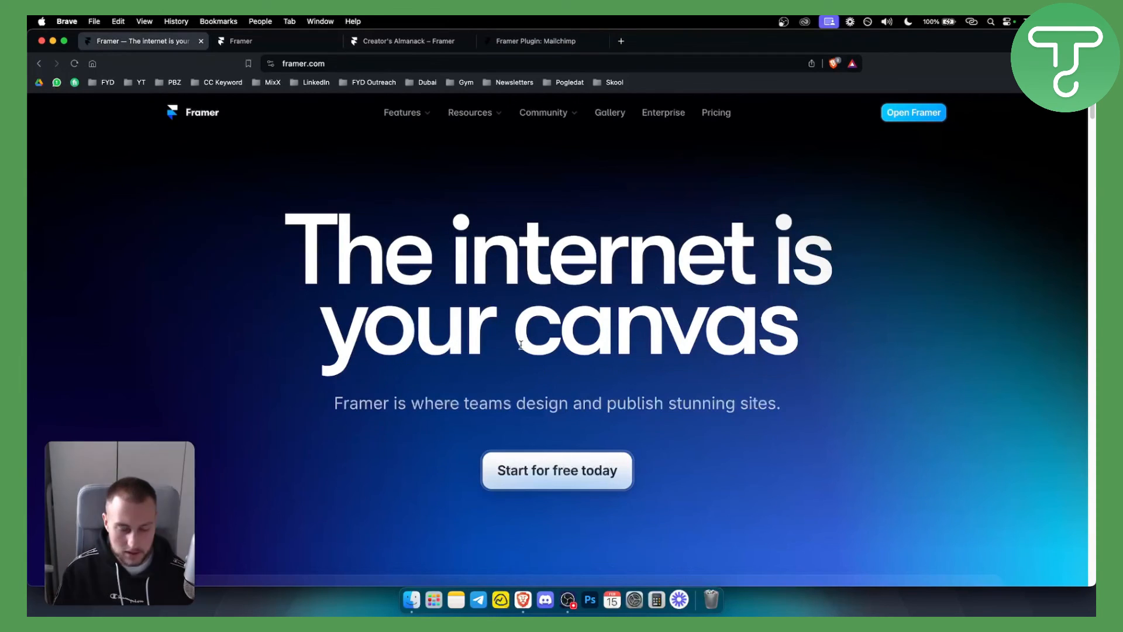